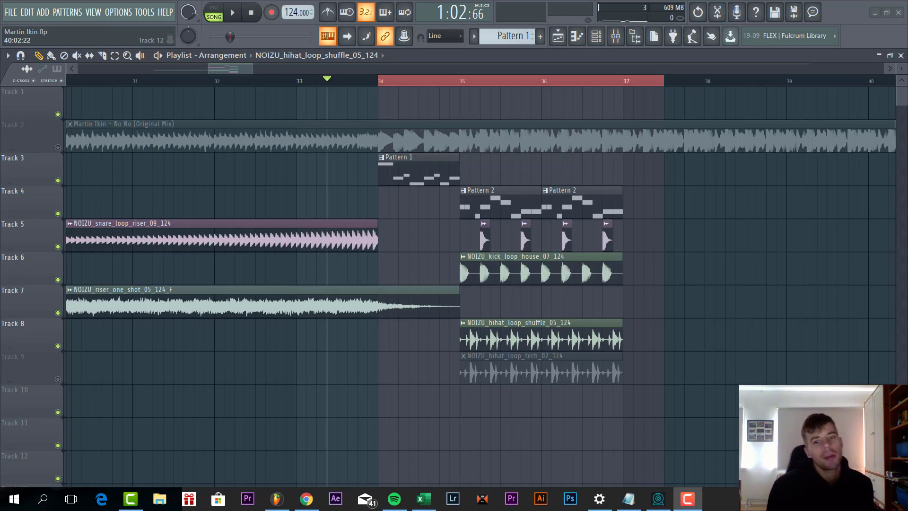
# Switch the transport from song mode to pattern mode so only Pattern 1 plays.
pyautogui.click(231, 11)
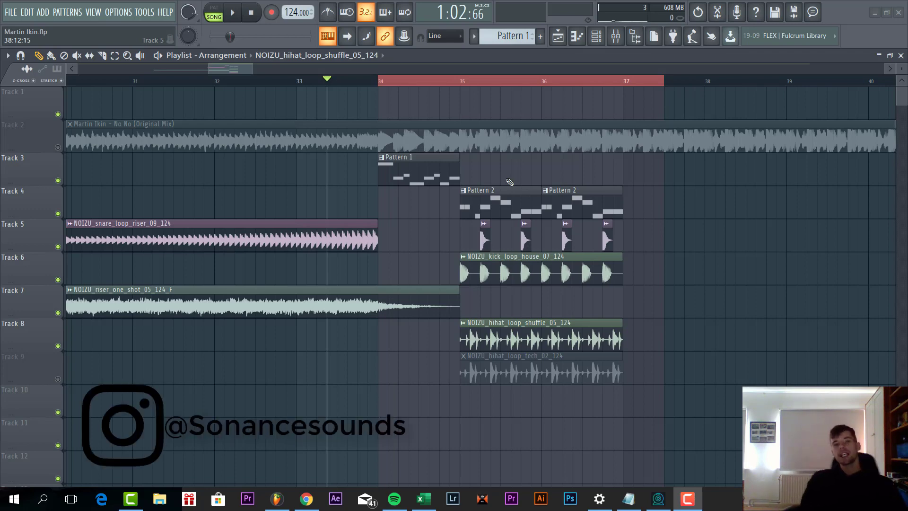
pyautogui.click(214, 11)
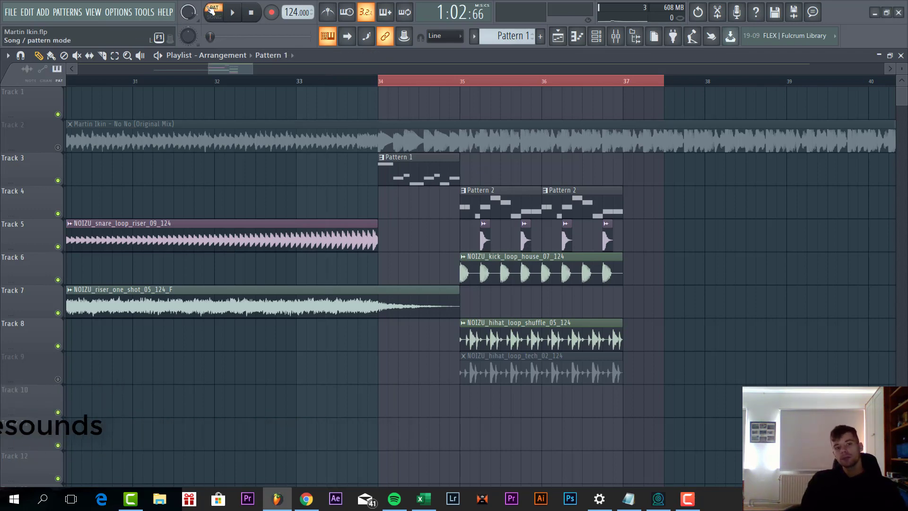
pyautogui.click(232, 12)
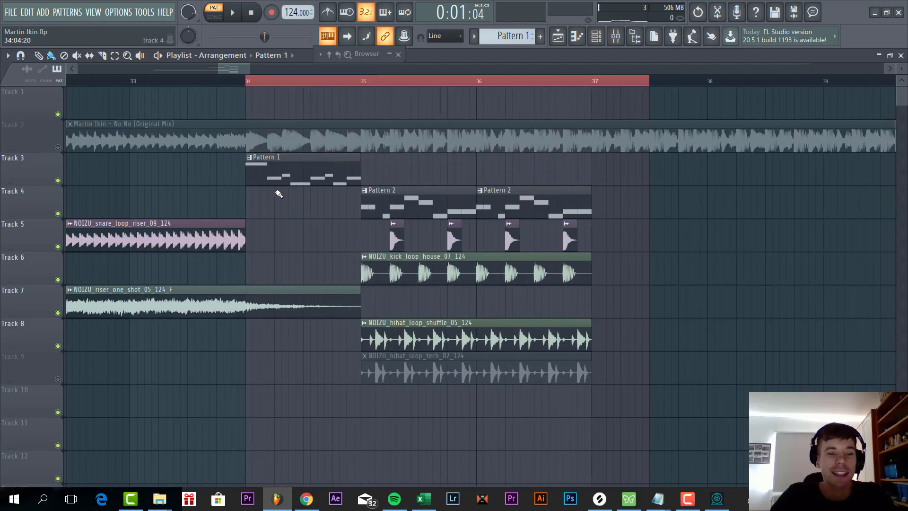
# Init the lead Serum patch and step oscillator A through wavetables to Basic Shapes.
pyautogui.click(611, 116)
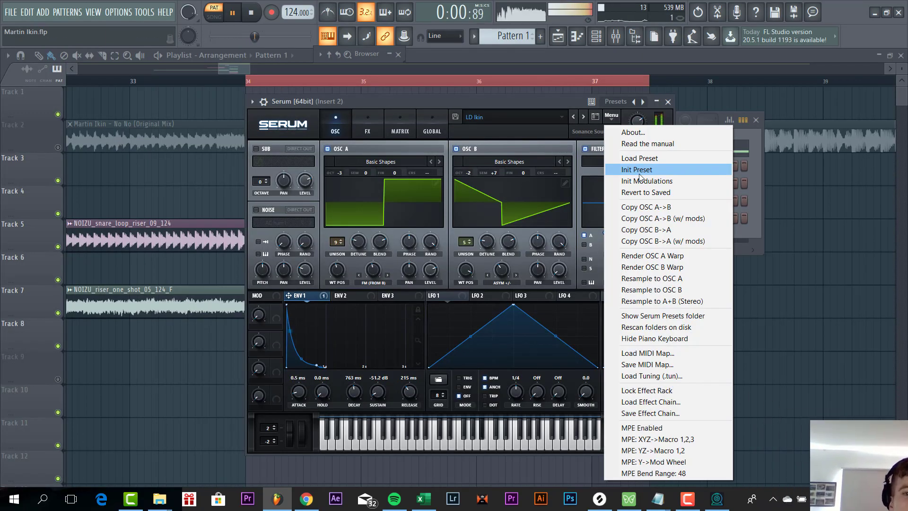
pyautogui.click(636, 169)
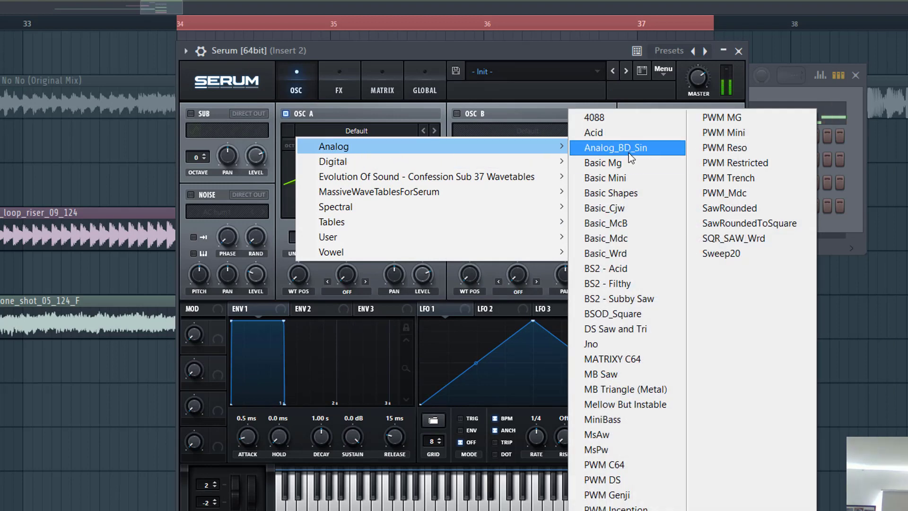
pyautogui.click(604, 162)
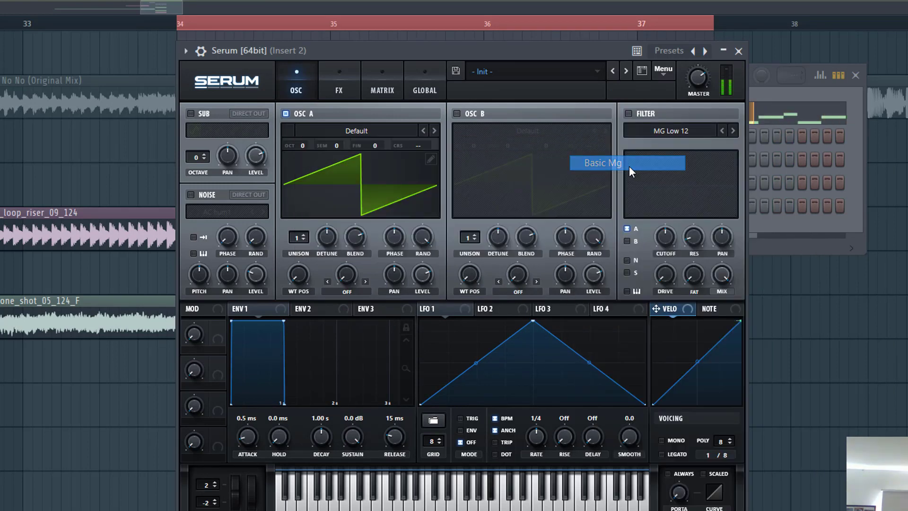
pyautogui.click(433, 130)
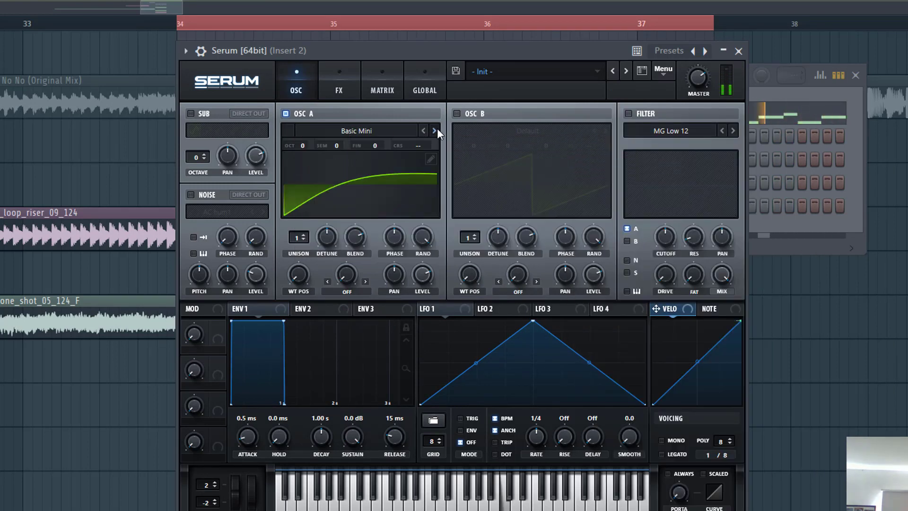
pyautogui.click(434, 129)
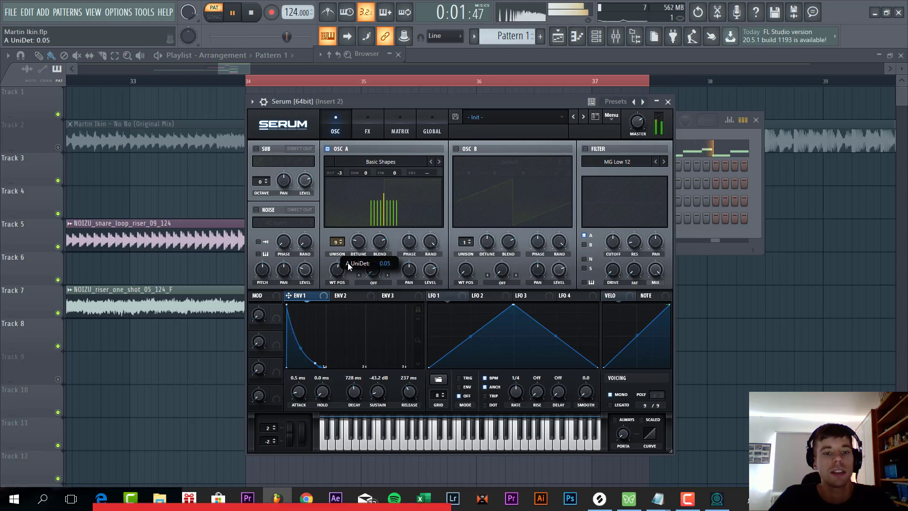
# Enable oscillator B with Basic Shapes, five unison voices, Asym warp, and FM oscillator A from B.
pyautogui.click(456, 148)
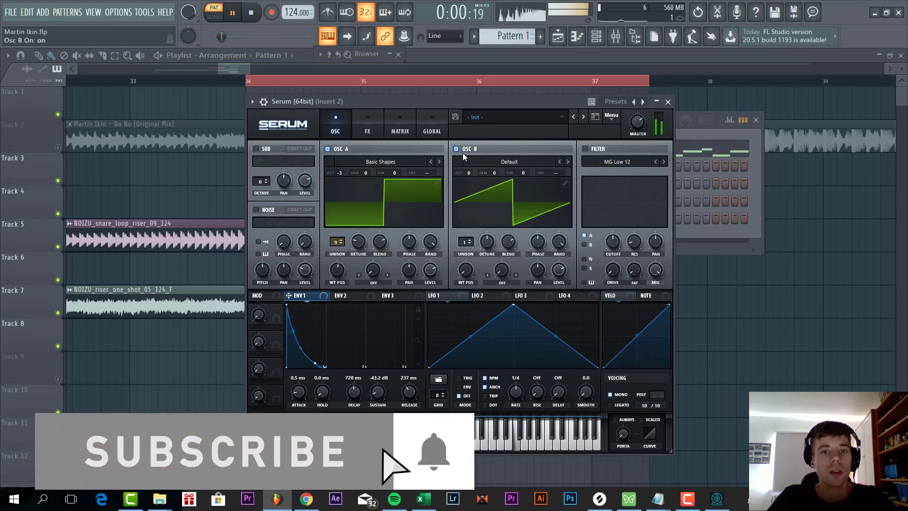
pyautogui.click(509, 161)
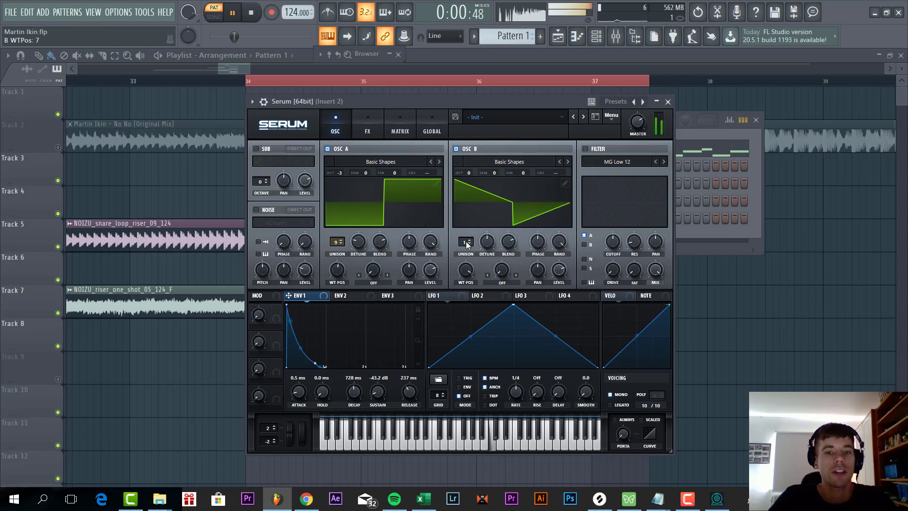
pyautogui.moveTo(466, 242); pyautogui.dragTo(466, 226)
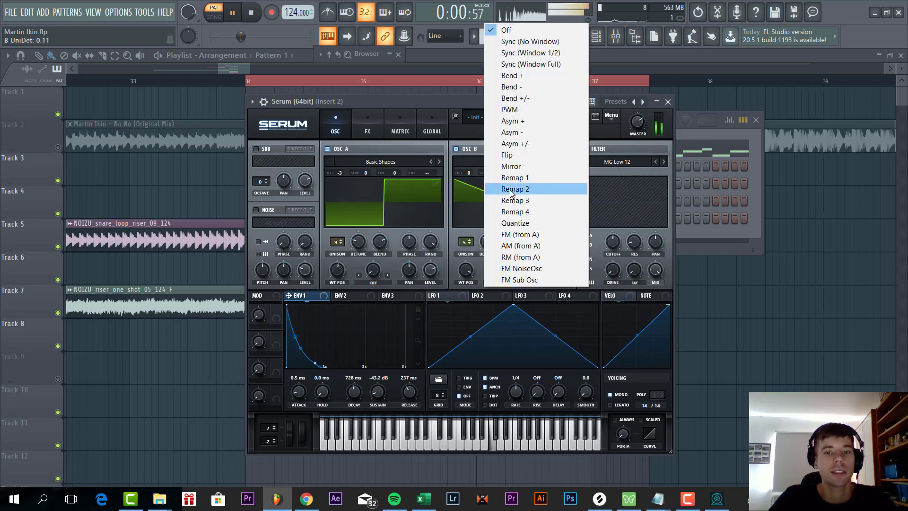
pyautogui.moveTo(524, 144)
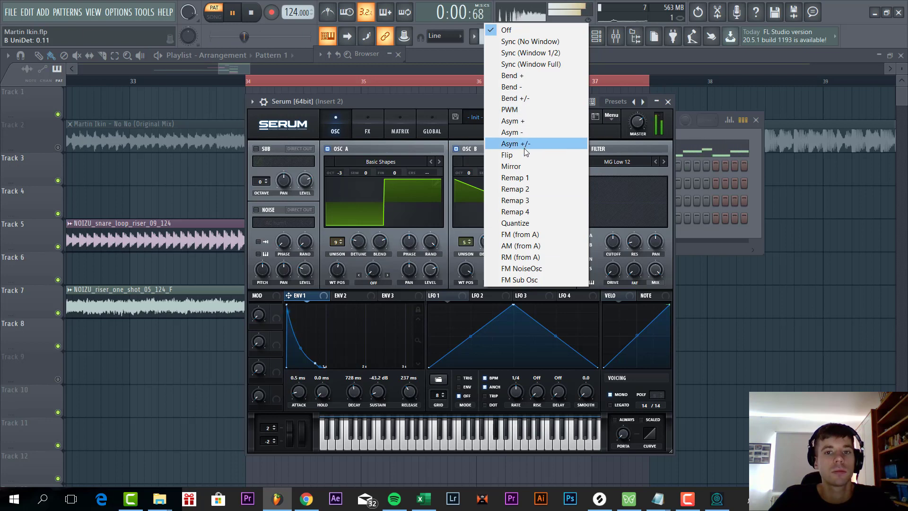
pyautogui.click(514, 143)
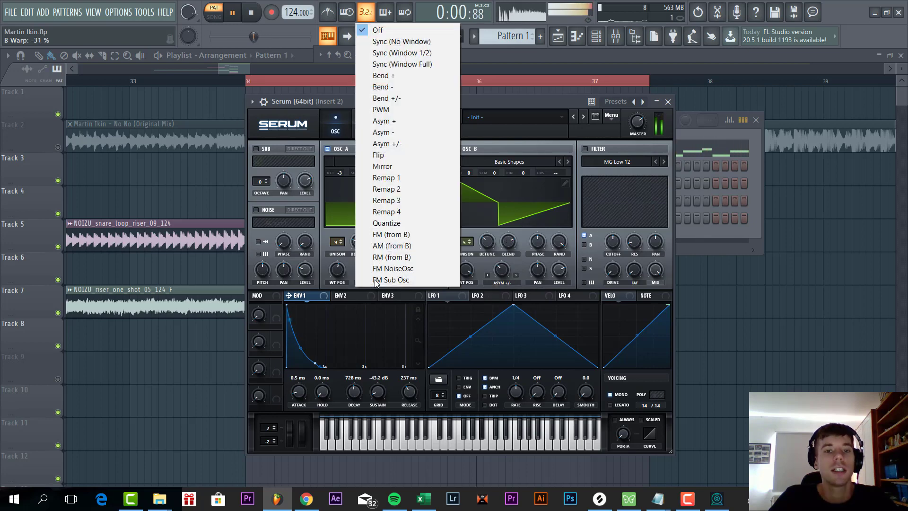
pyautogui.click(391, 234)
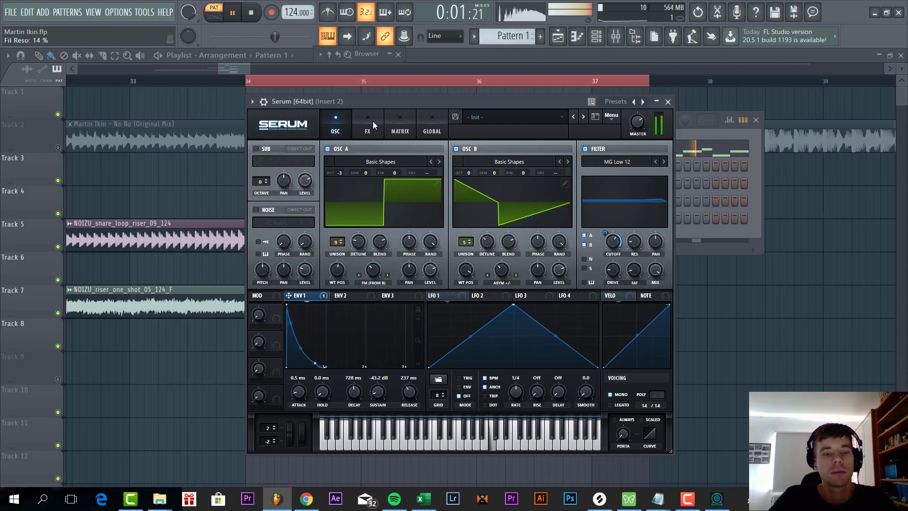
# In Serum's FX rack, add distortion, a ping-pong delay and an EQ.
pyautogui.click(367, 124)
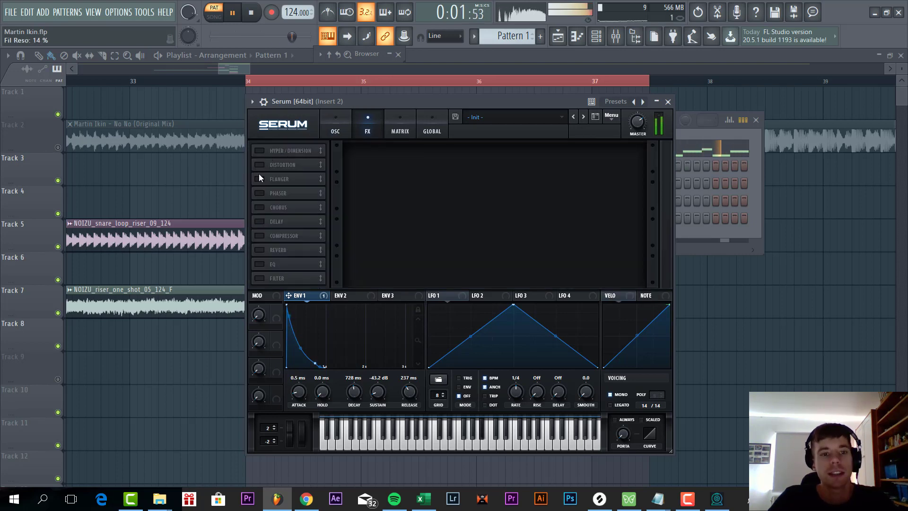
pyautogui.click(260, 151)
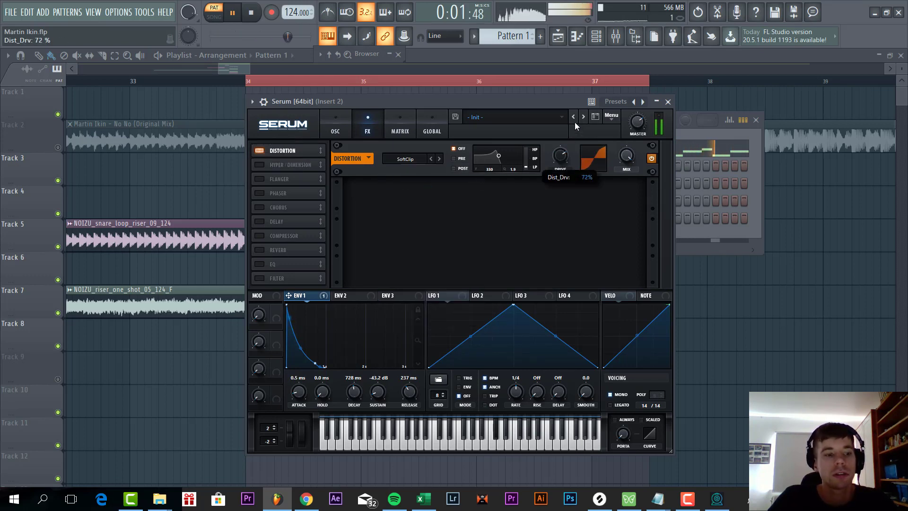
pyautogui.click(260, 221)
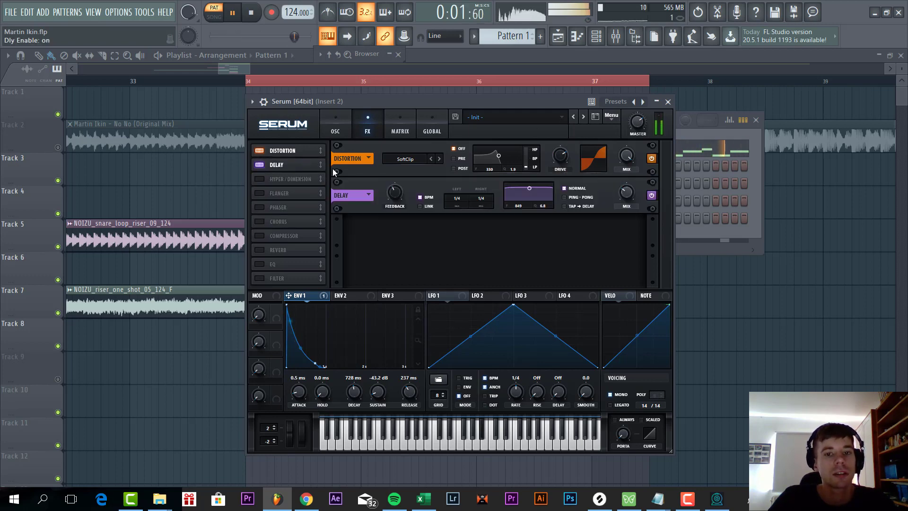
pyautogui.click(565, 196)
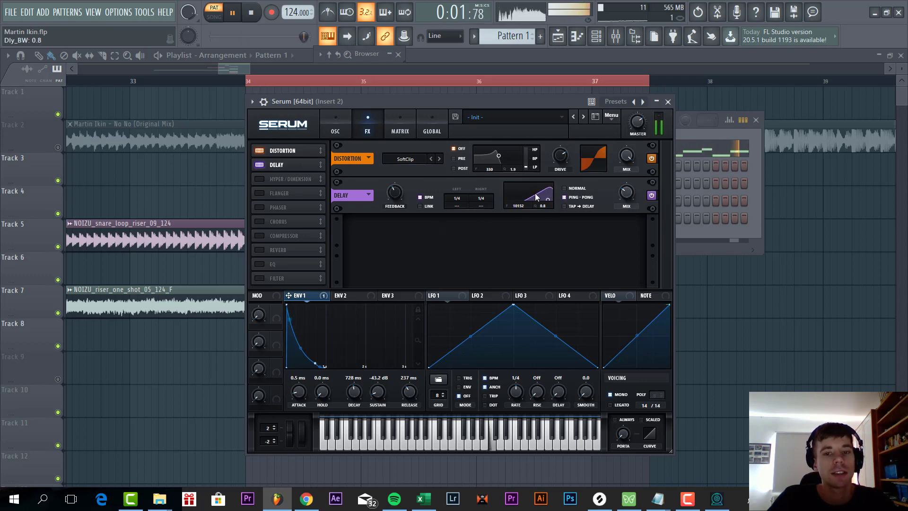
pyautogui.click(256, 264)
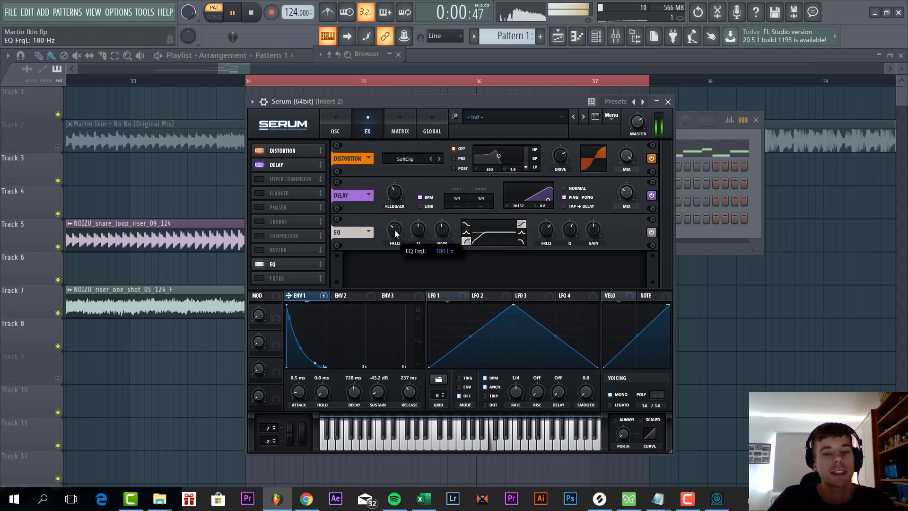
pyautogui.click(335, 124)
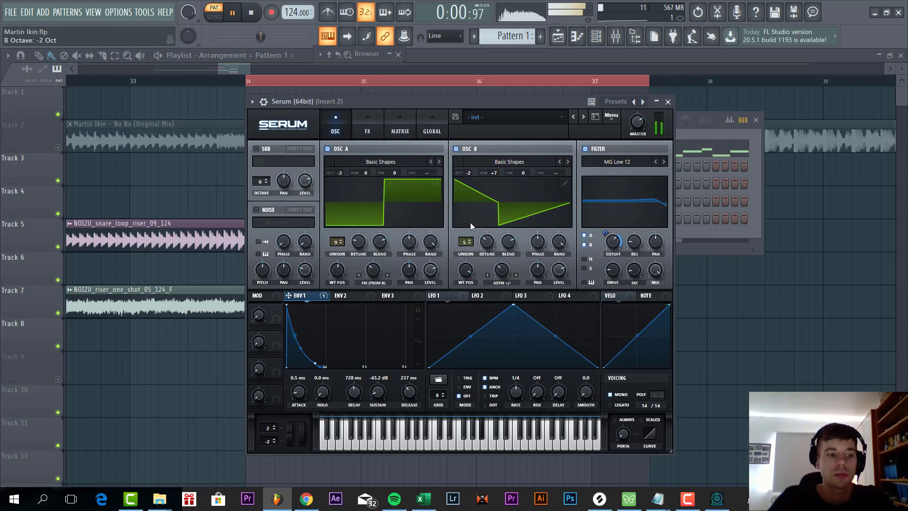
# Add a compressor to the lead Serum's effects rack and adjust its settings.
pyautogui.click(367, 121)
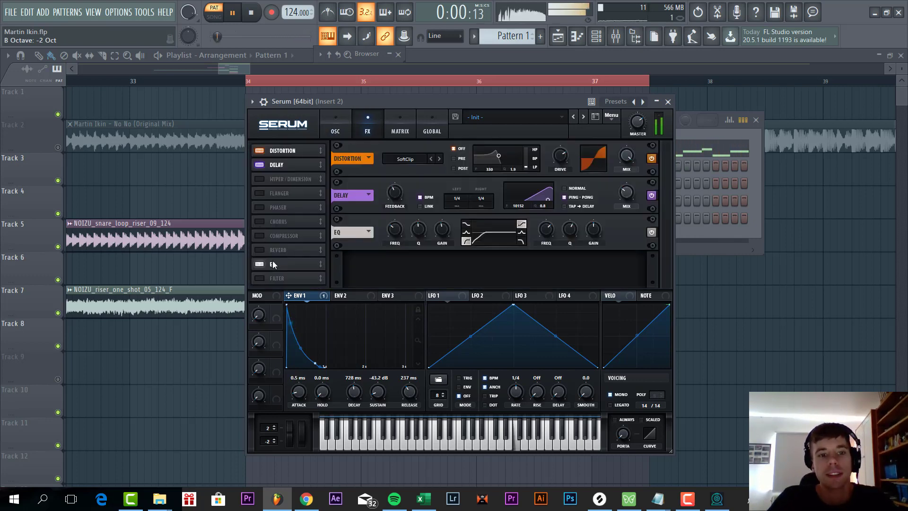
pyautogui.click(284, 235)
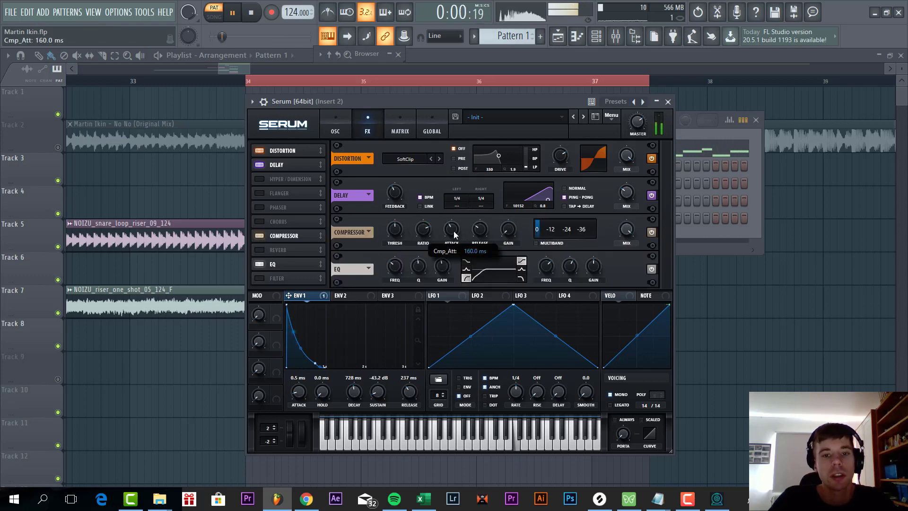
pyautogui.moveTo(394, 229)
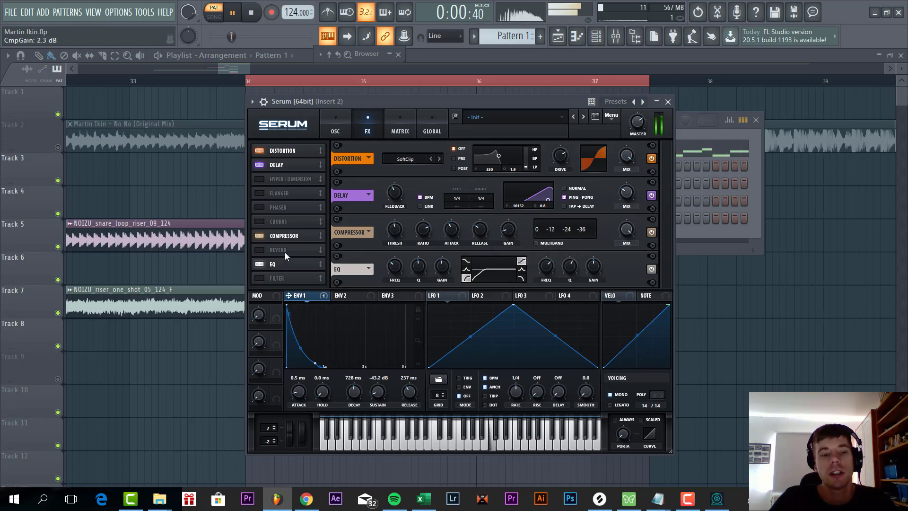
pyautogui.click(259, 250)
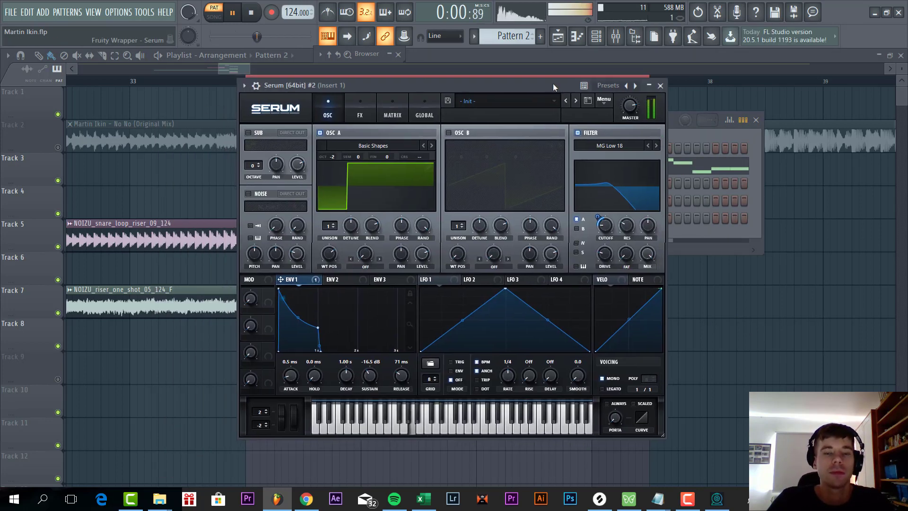
# Give the bass Serum a square wave, MG Low 18 filter, and shorter envelope release.
pyautogui.click(604, 99)
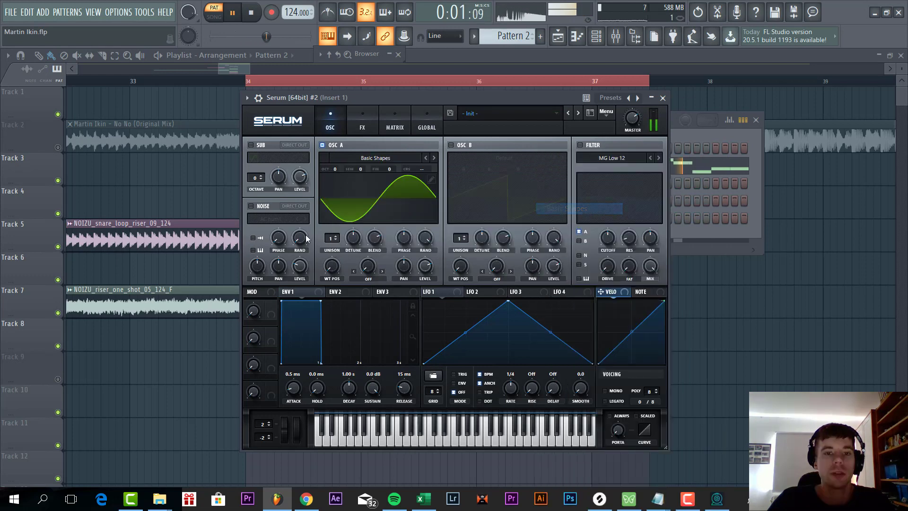
pyautogui.moveTo(332, 265); pyautogui.dragTo(332, 254)
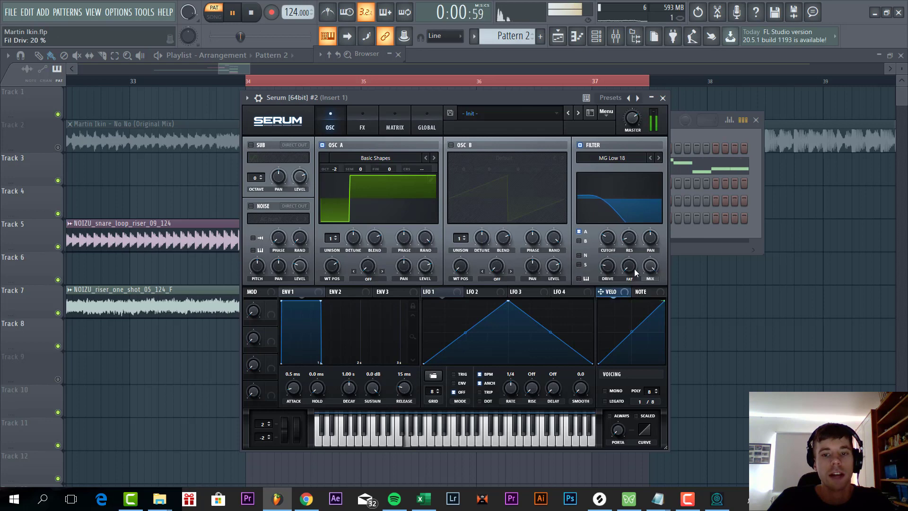
pyautogui.click(288, 292)
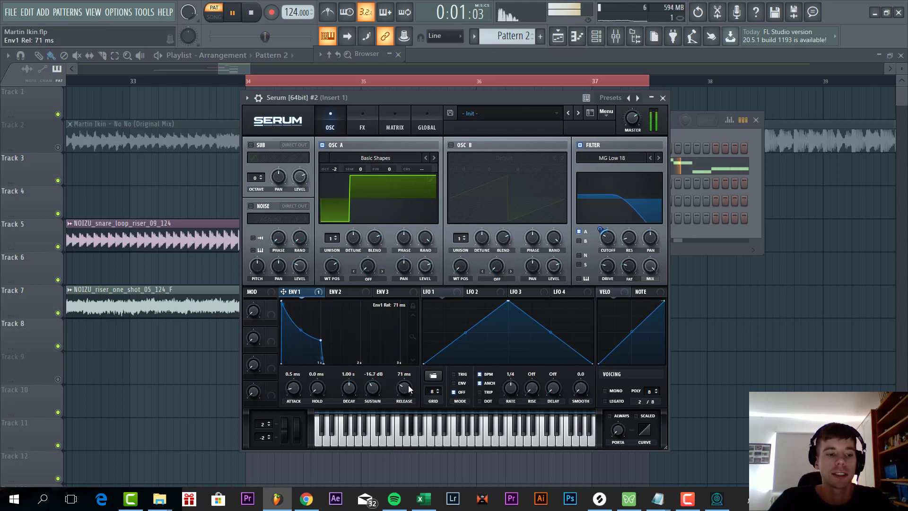
pyautogui.click(604, 390)
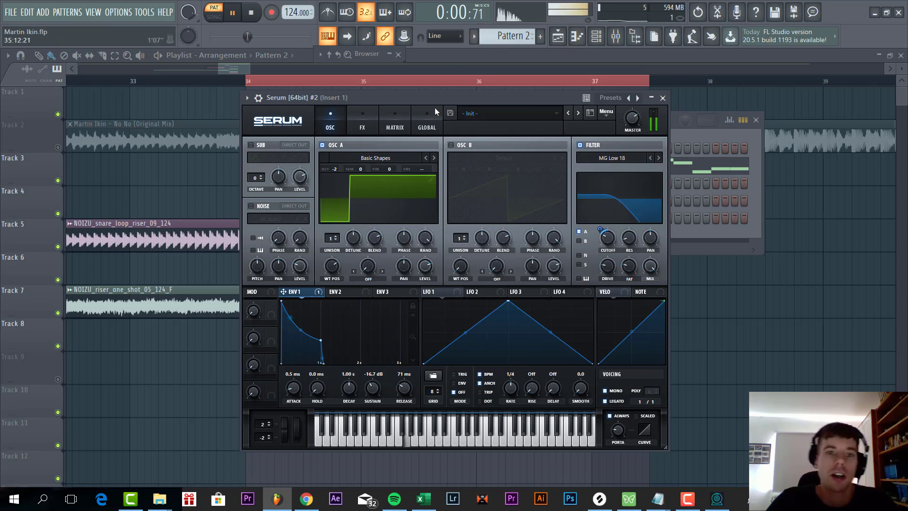
# Add hyper/dimension, compressor gain, distortion and phaser to the bass, then close Serum.
pyautogui.click(362, 120)
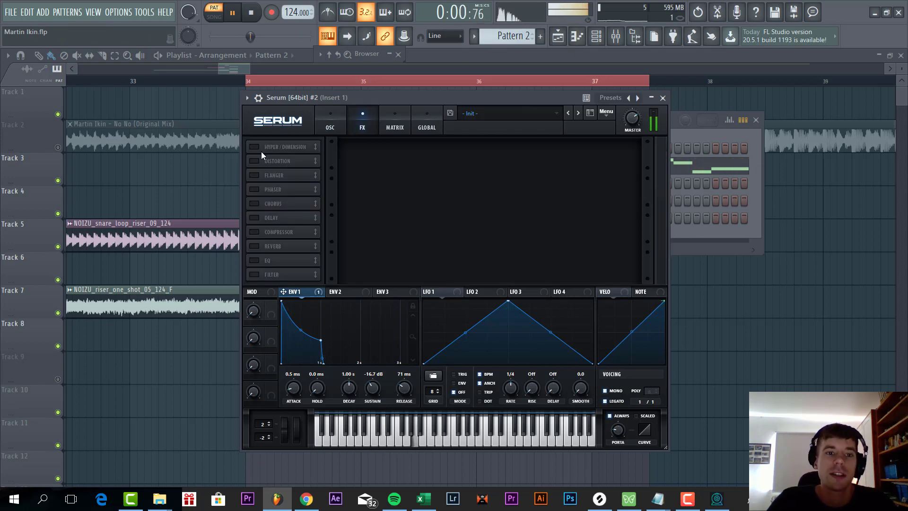
pyautogui.click(253, 147)
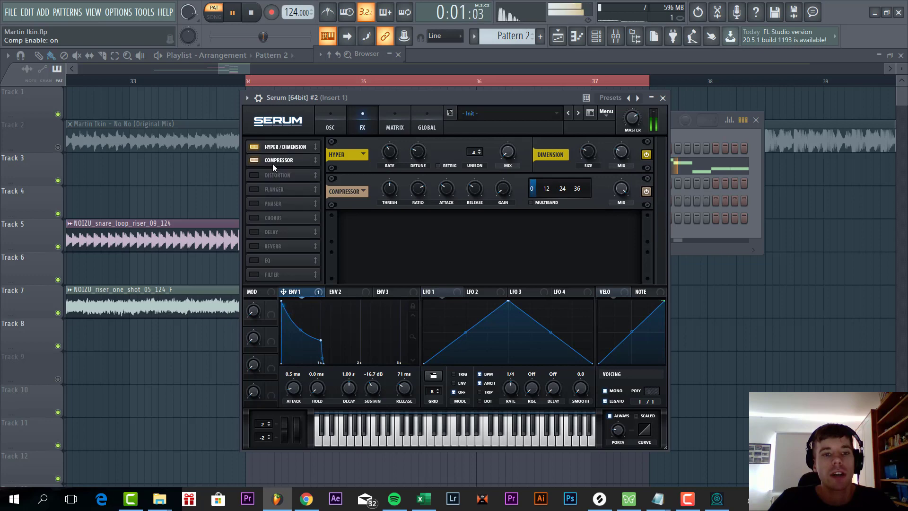
pyautogui.click(530, 202)
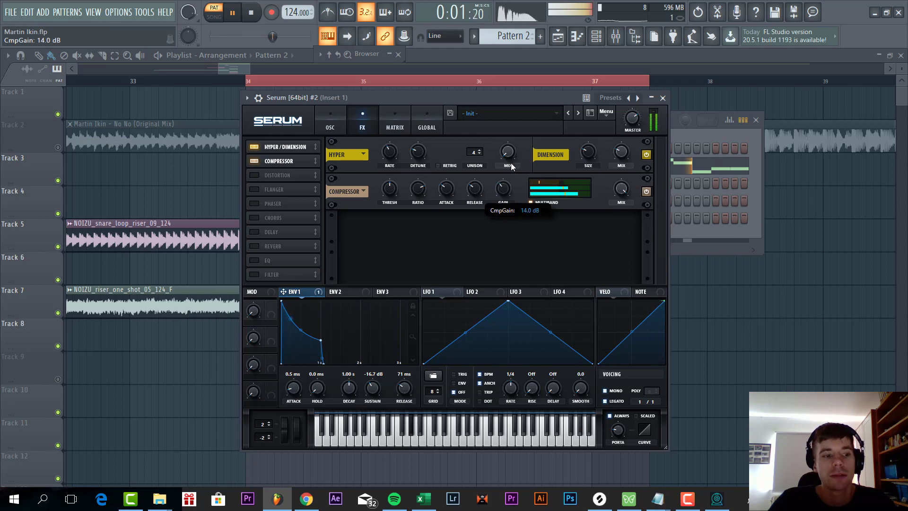
pyautogui.click(255, 175)
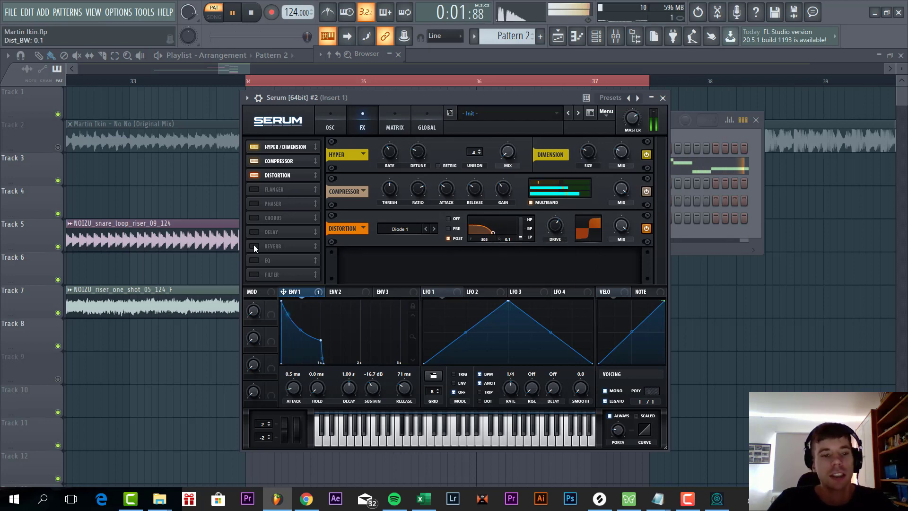
pyautogui.click(253, 203)
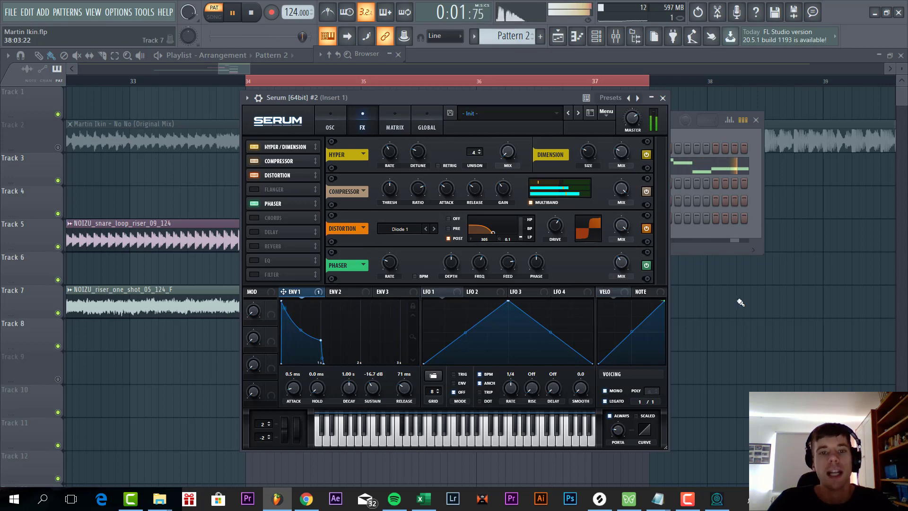
pyautogui.click(662, 97)
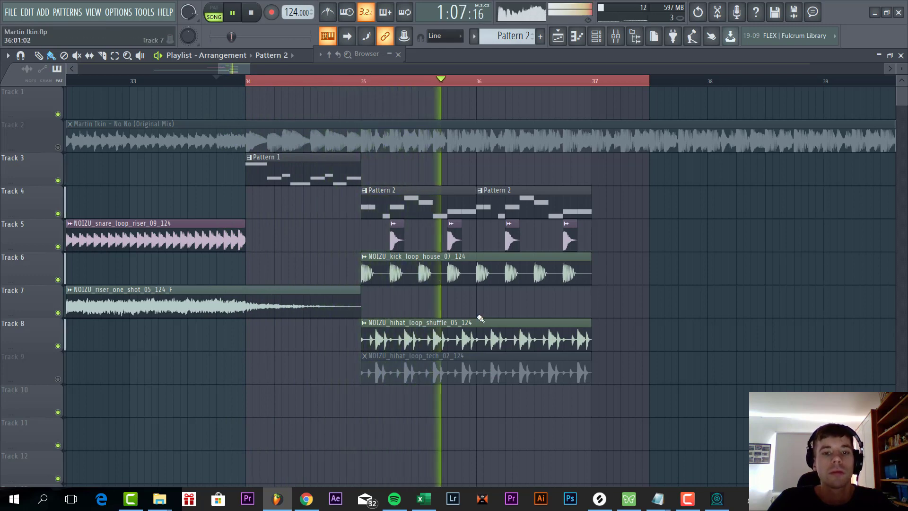
pyautogui.click(232, 12)
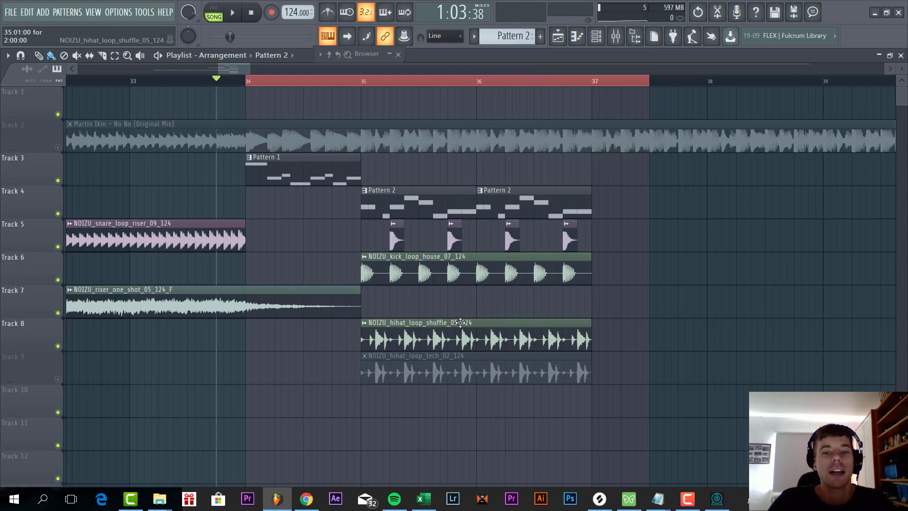
pyautogui.moveTo(428, 292)
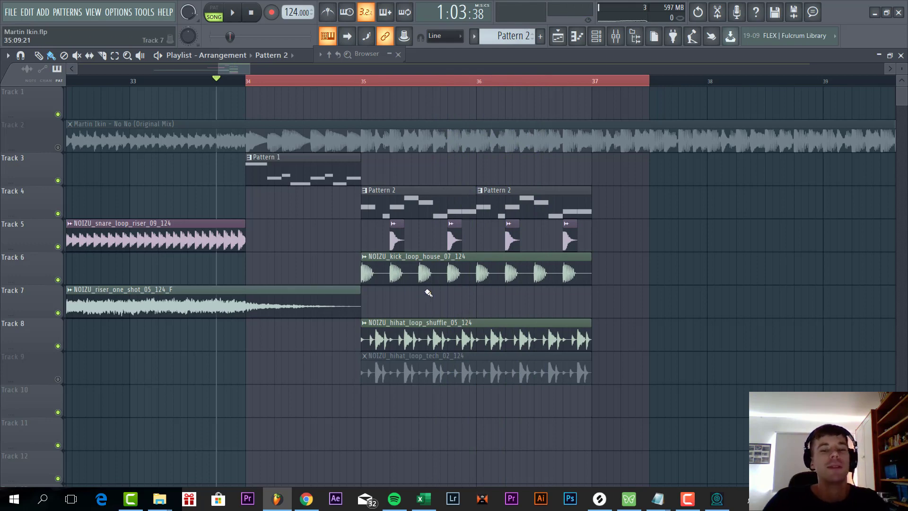